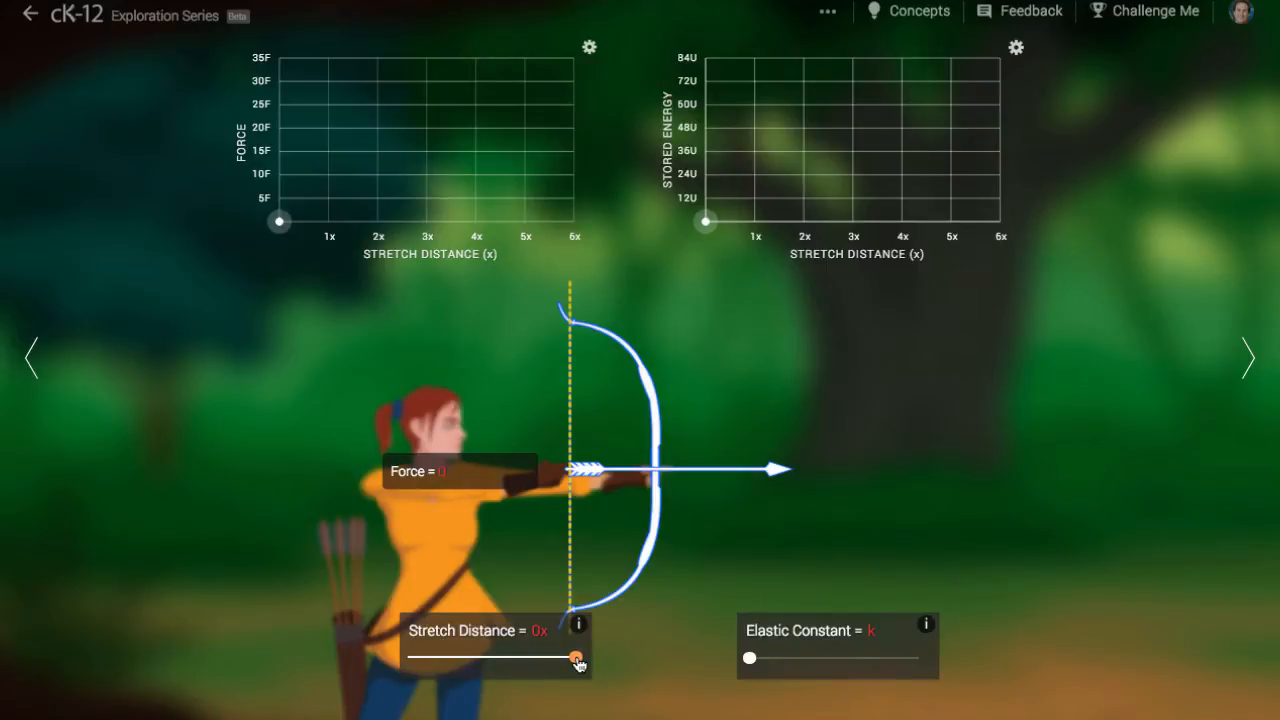
Draw the bow through 1x, 2x, 3x and 4x to 5x, then ease it back to 1x.
drag(578, 659, 548, 659)
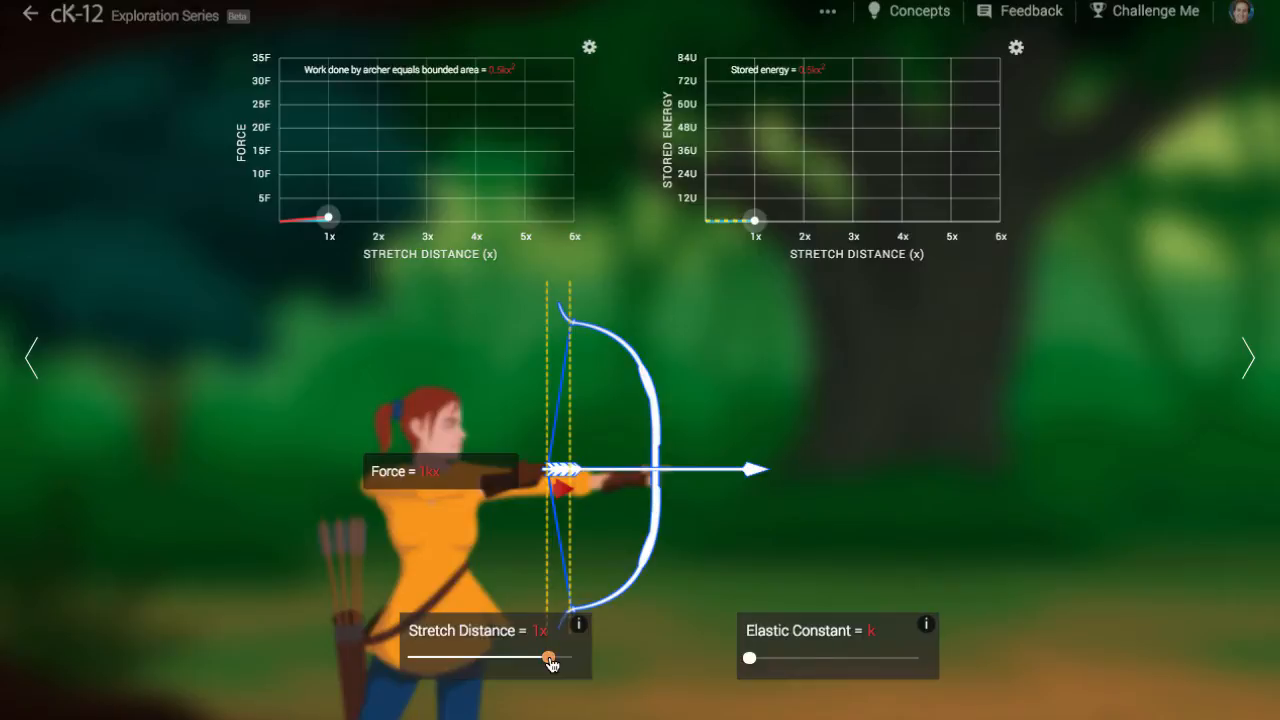
drag(547, 658, 520, 658)
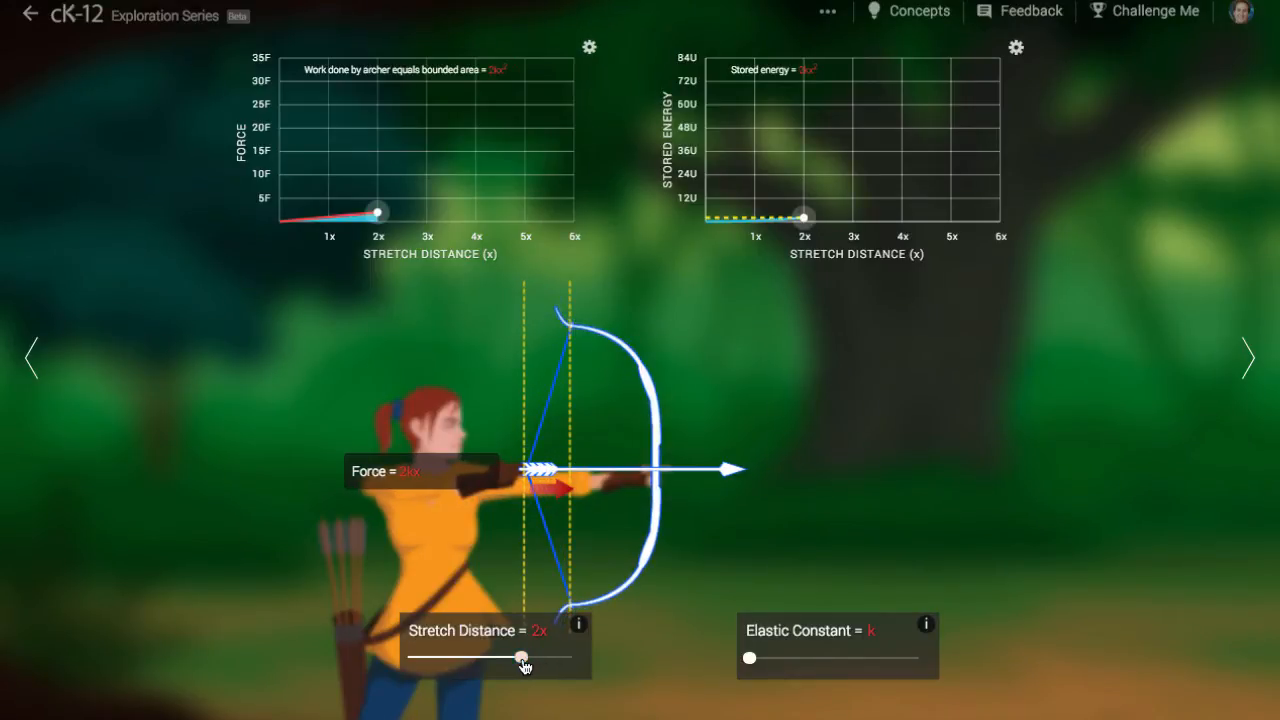
drag(521, 658, 488, 658)
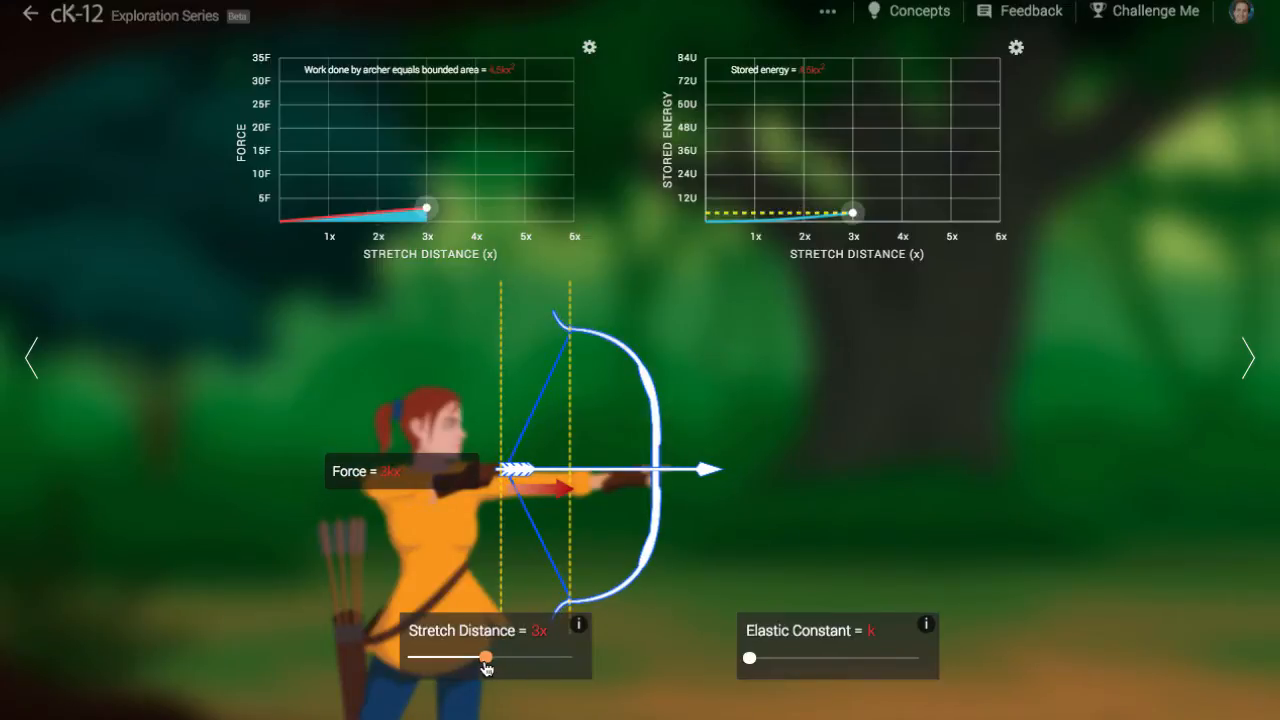
drag(487, 658, 455, 658)
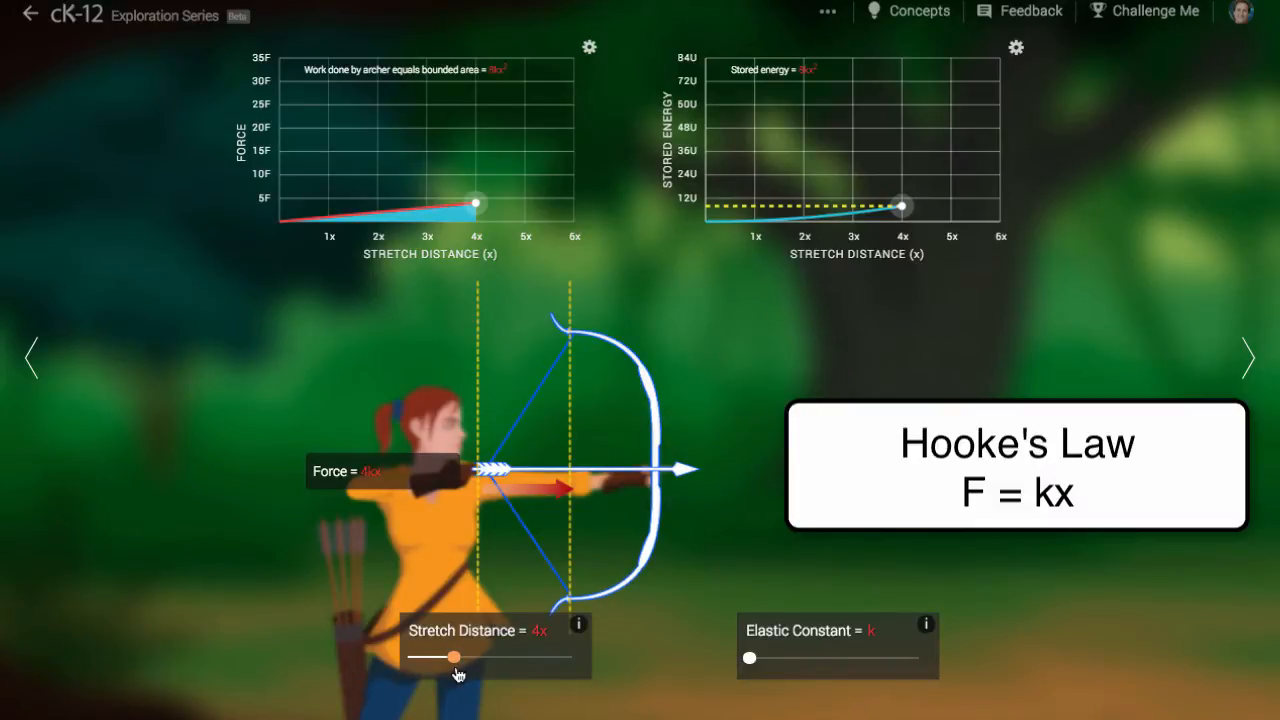
drag(455, 657, 420, 657)
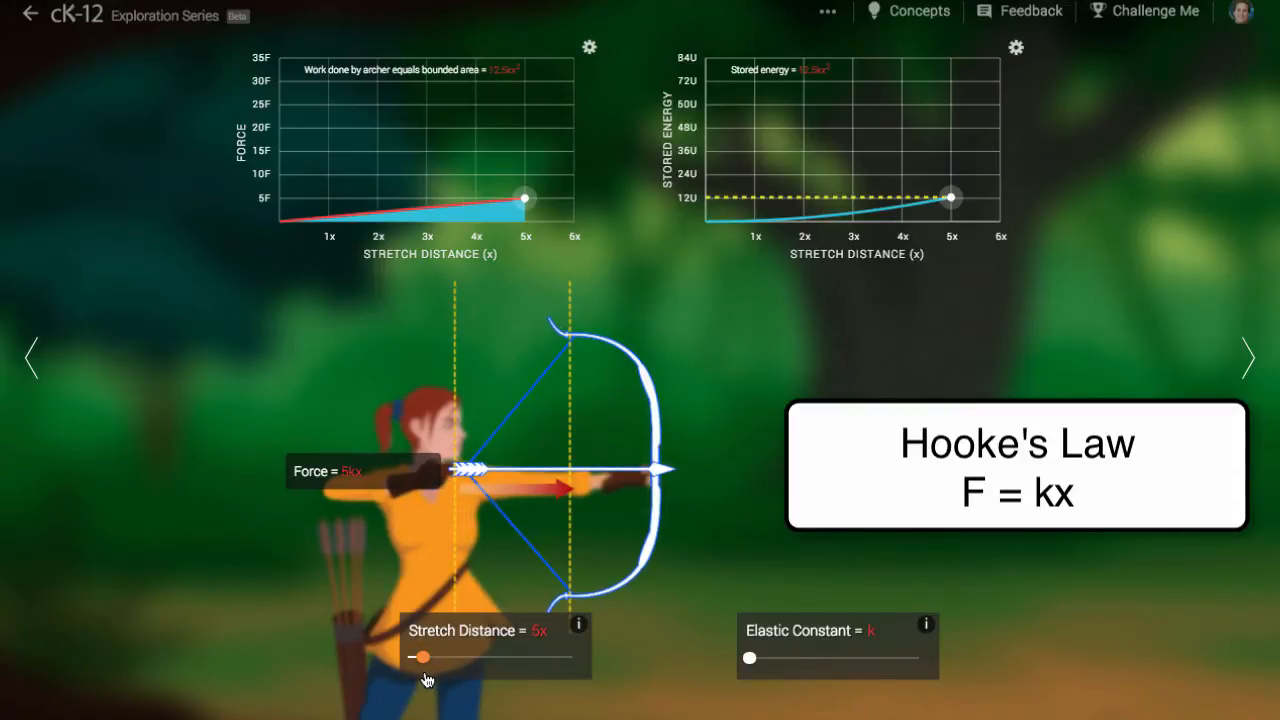
drag(420, 656, 490, 656)
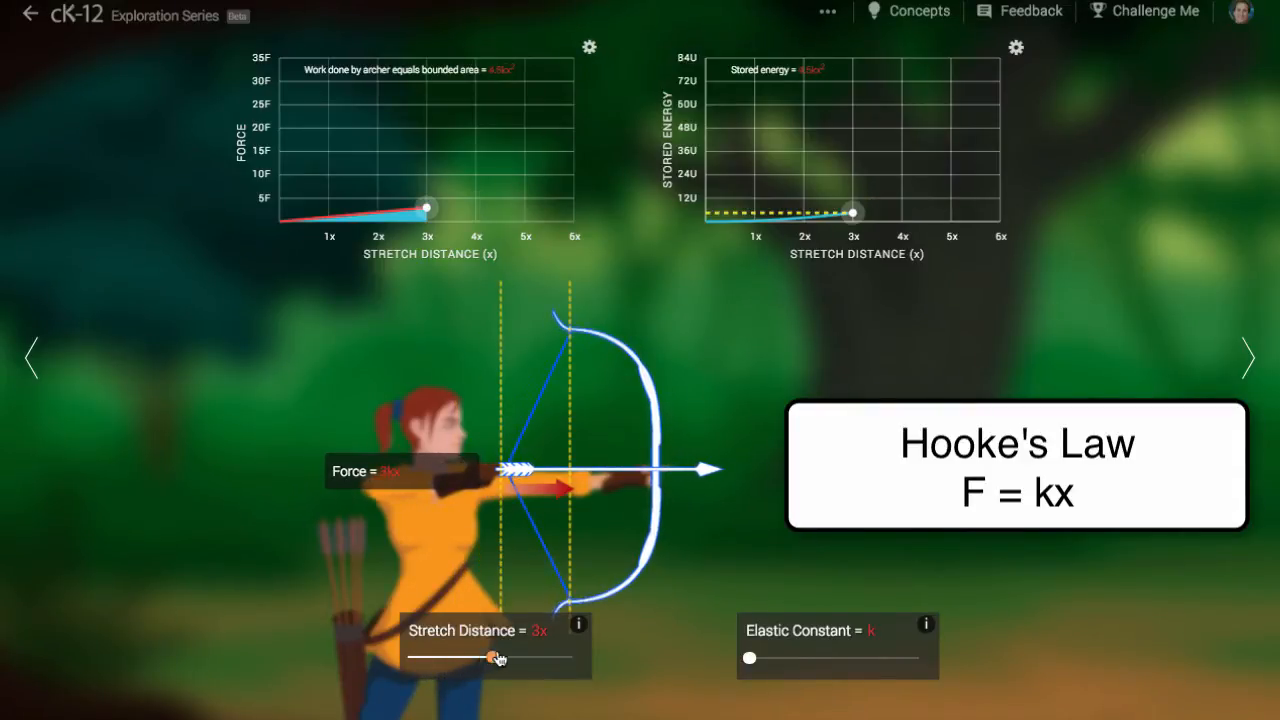
drag(490, 657, 545, 657)
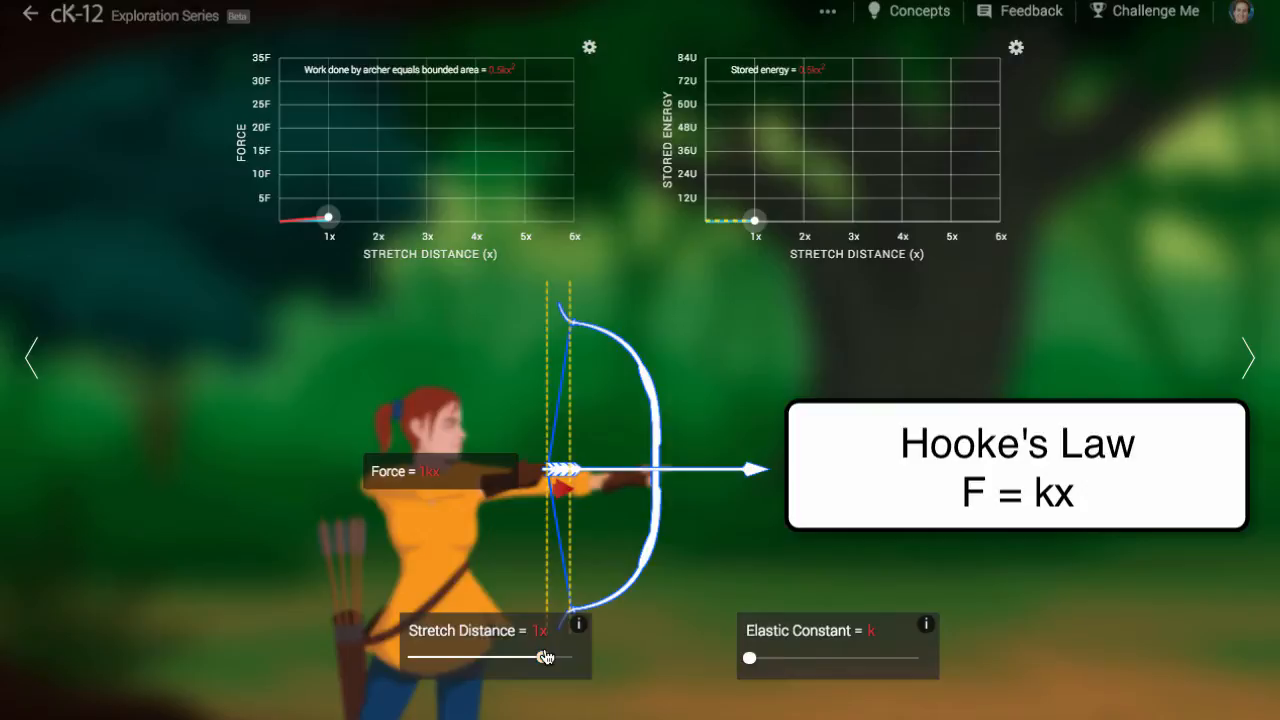
Fire the arrow from a 2x stretch, then redraw the bow through 1x to 2x.
drag(543, 657, 522, 660)
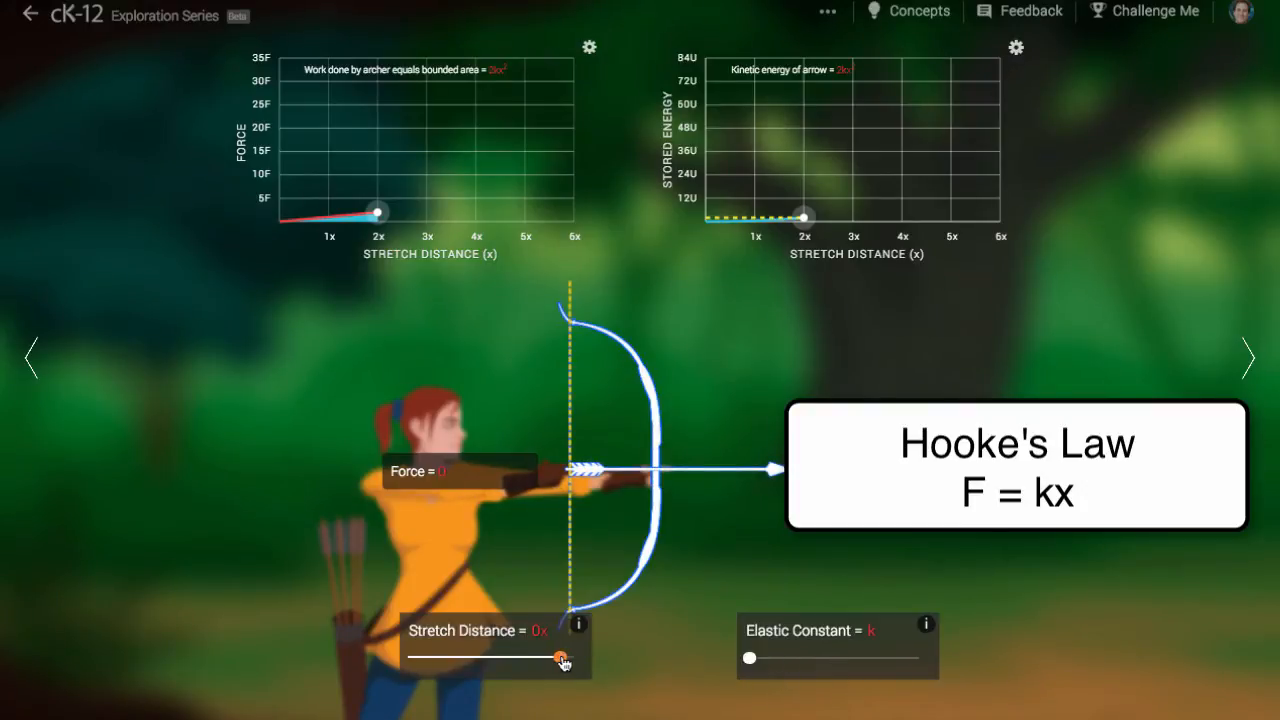
drag(562, 658, 547, 658)
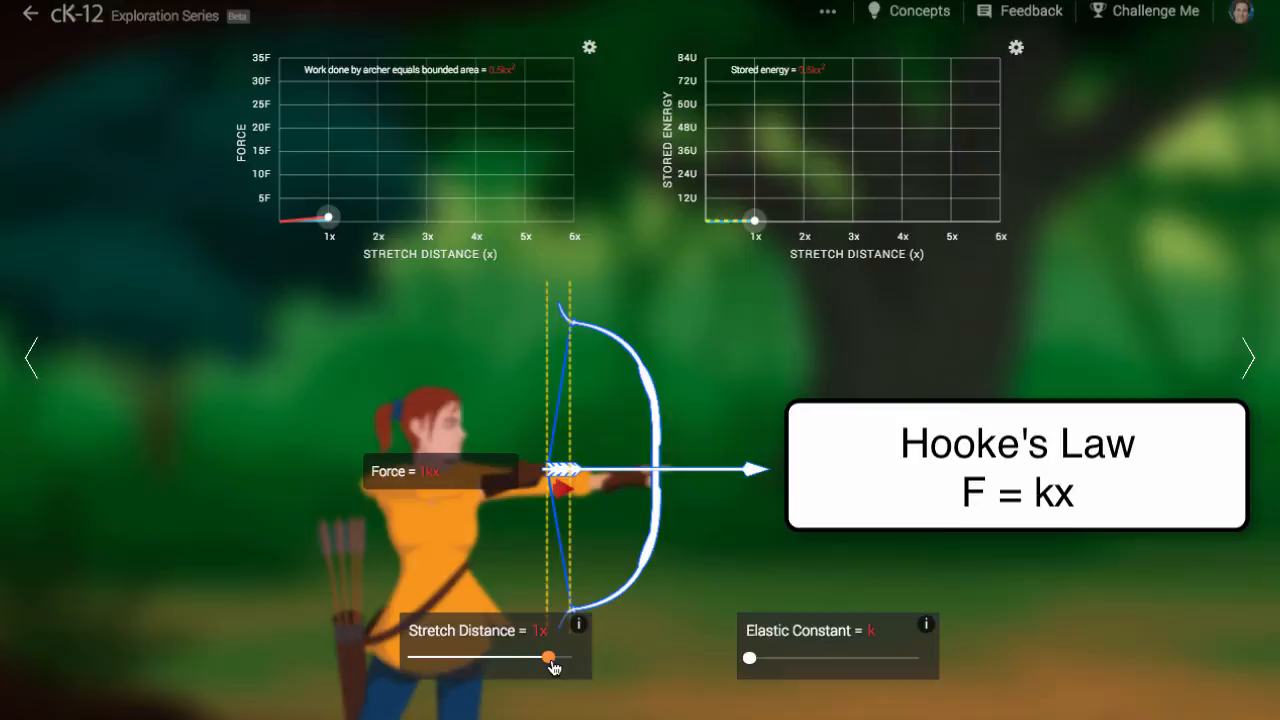
drag(547, 657, 515, 657)
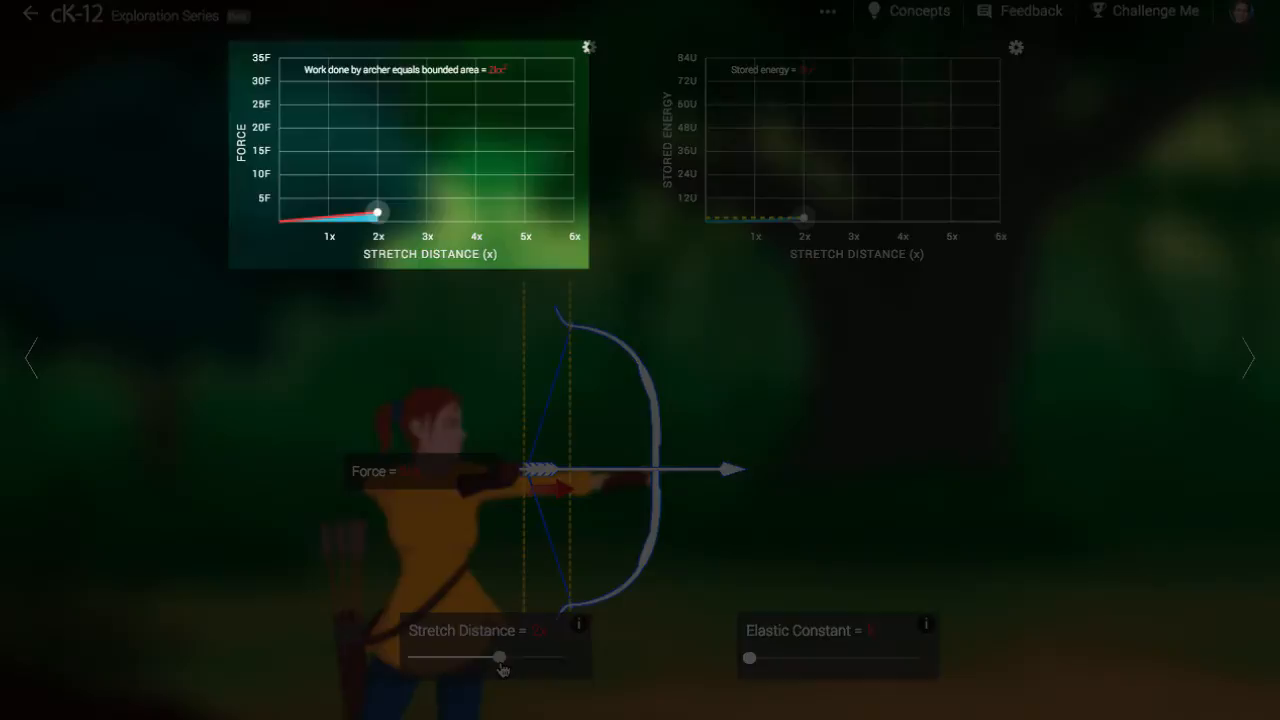
Pull the bow through 3x to 5x and release, firing the arrow at 5.0V.
drag(500, 658, 490, 658)
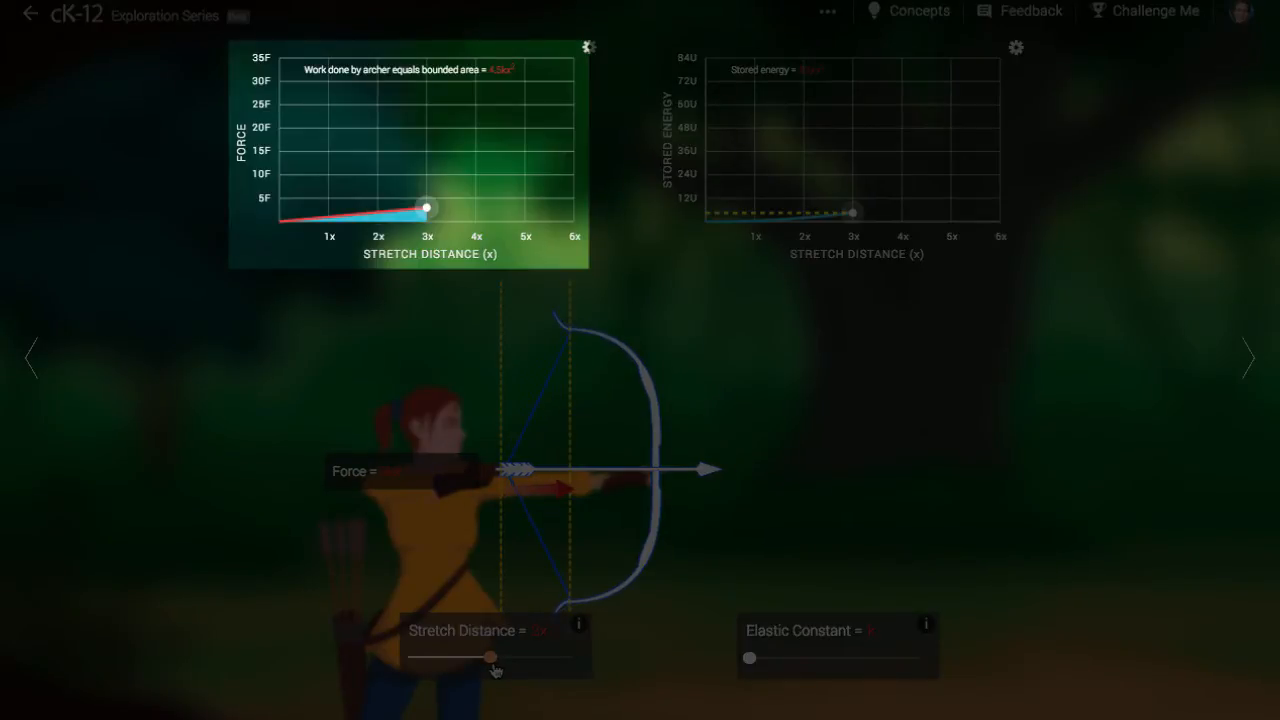
drag(490, 658, 452, 658)
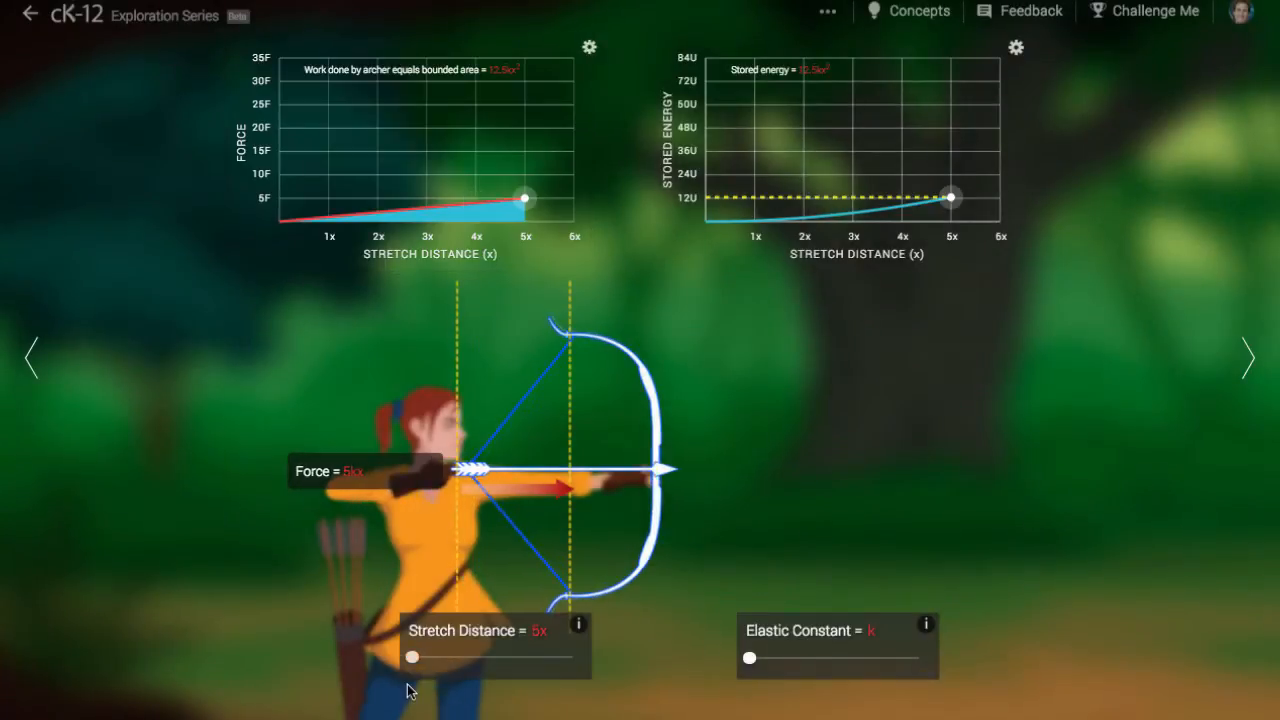
drag(412, 657, 575, 657)
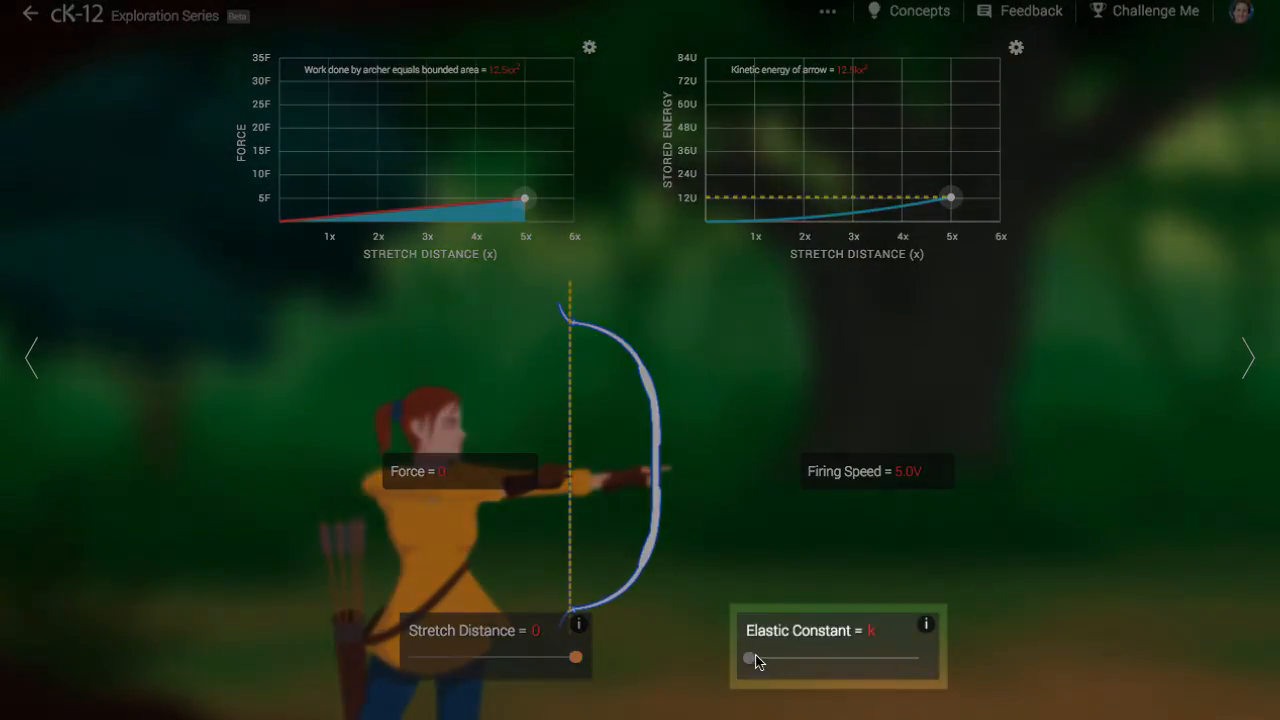
Set the elastic constant to 2k and draw the bow to 5x, reaching 10kx force.
drag(748, 658, 775, 658)
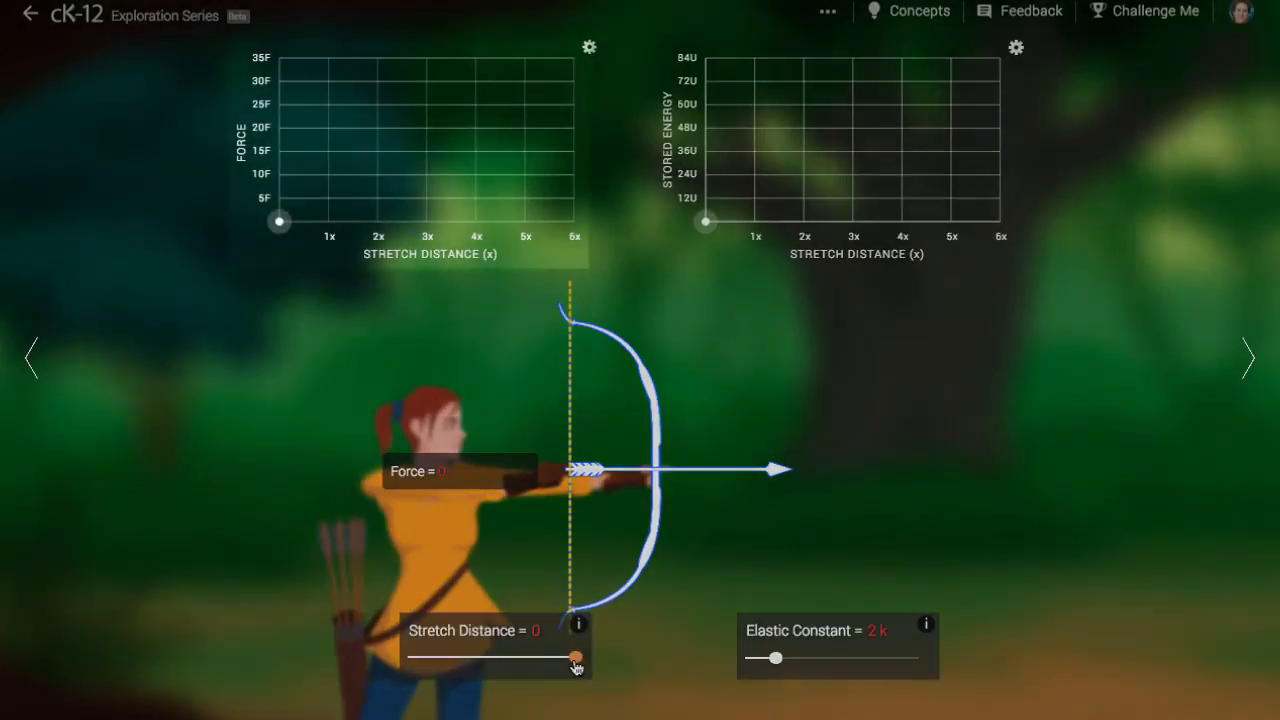
drag(575, 658, 463, 658)
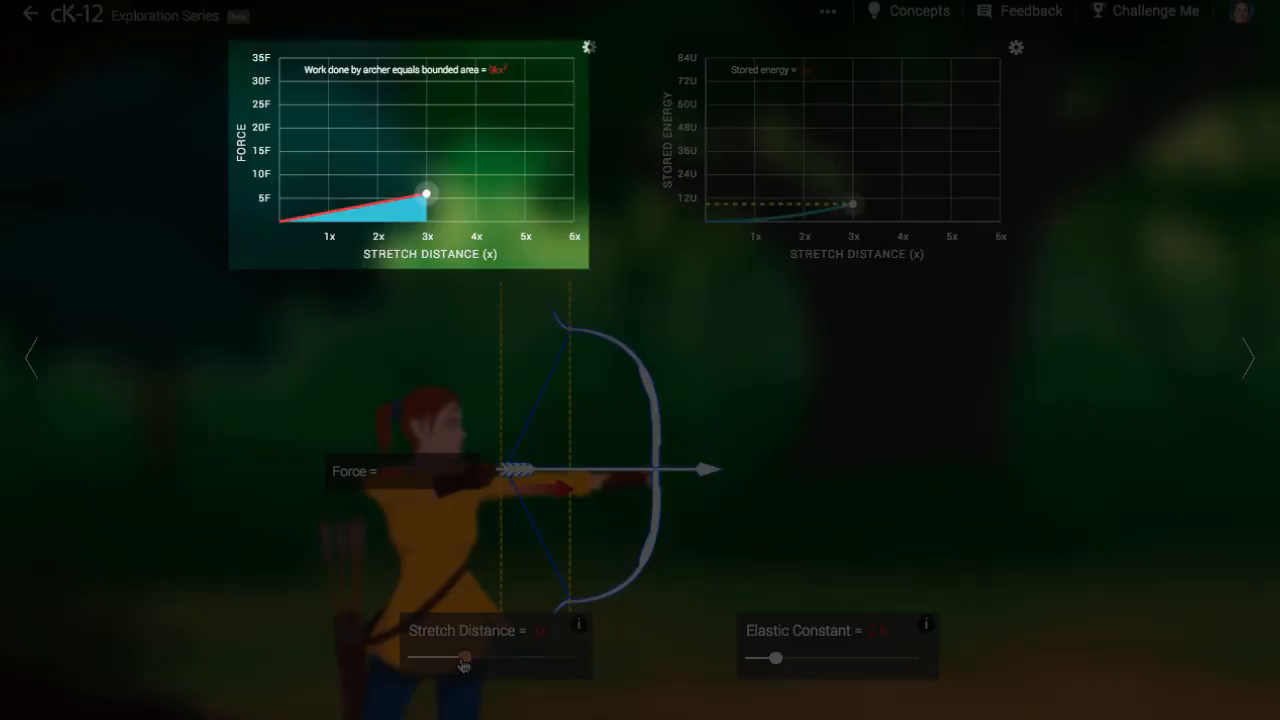
drag(463, 658, 427, 658)
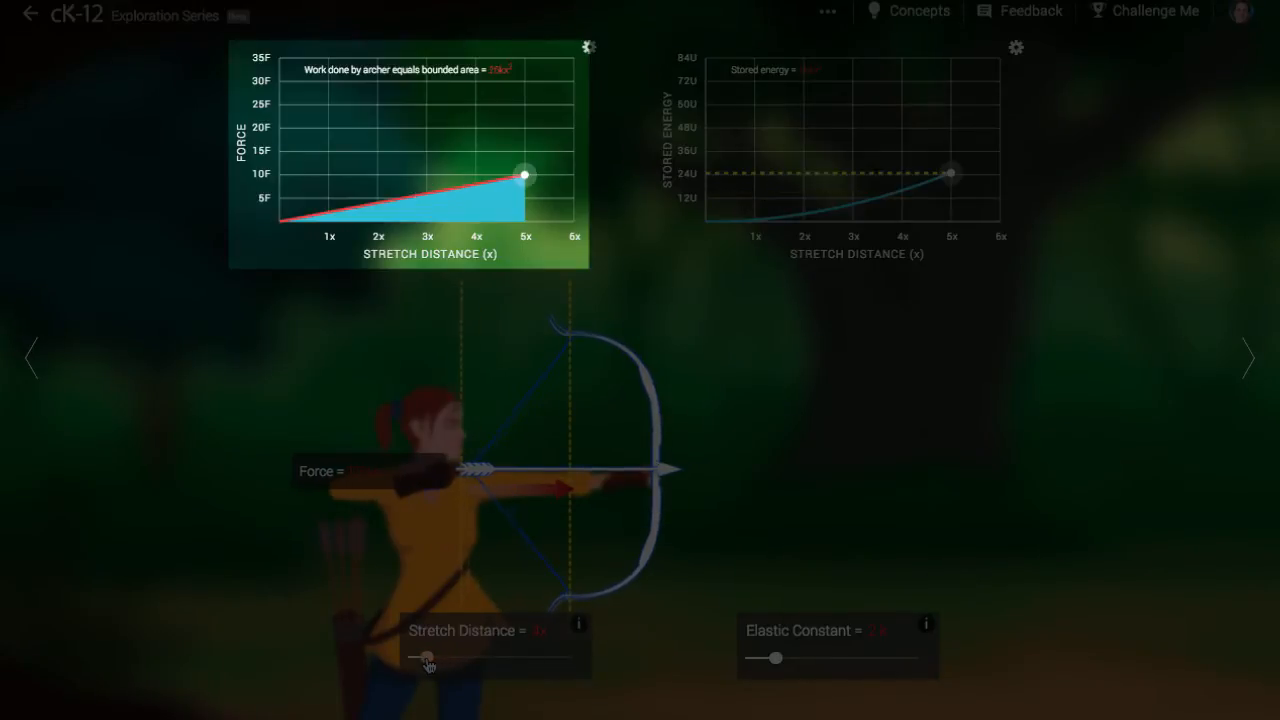
drag(428, 657, 410, 657)
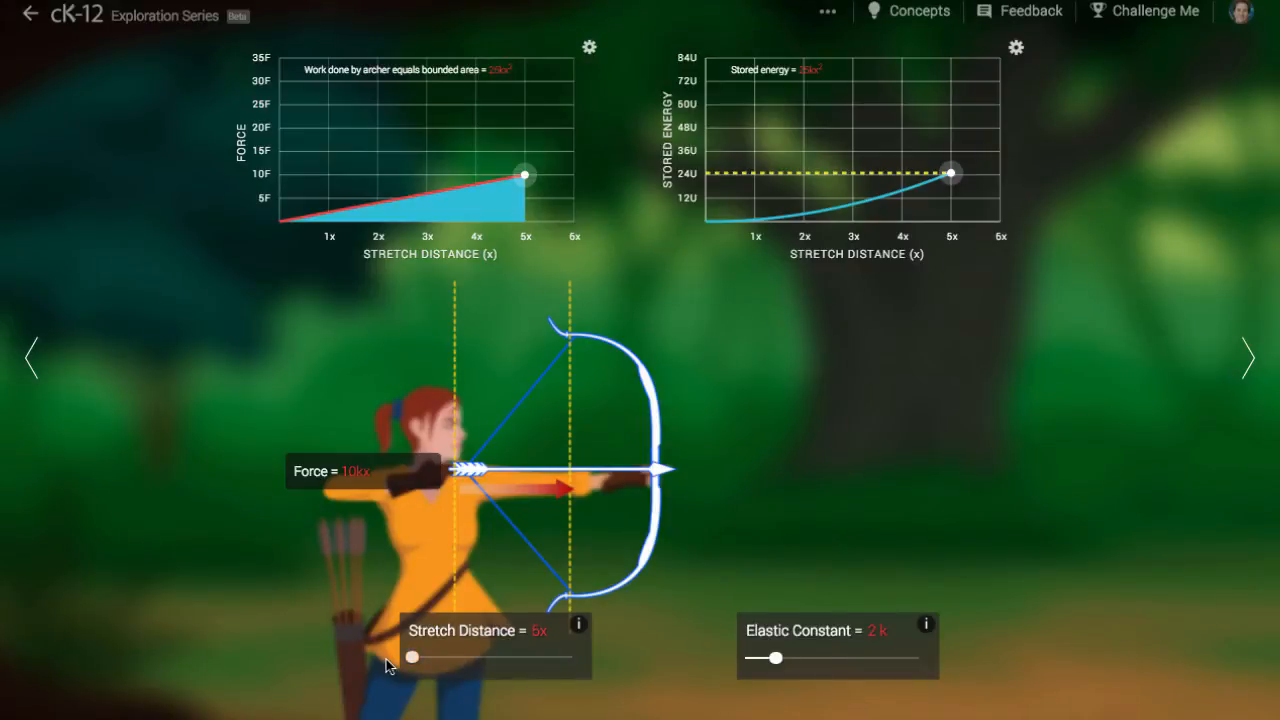
drag(411, 657, 497, 657)
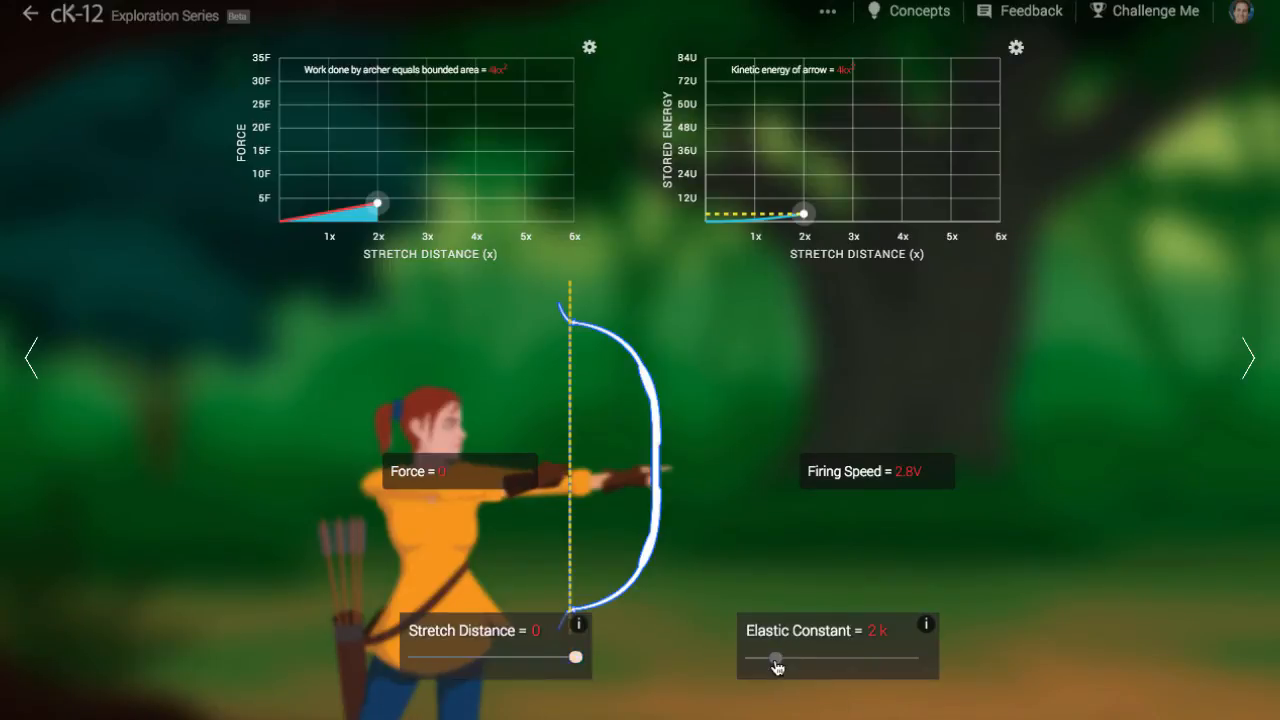
Set the elastic constant to 5k and fire an arrow from a 2x draw at 4.5V.
drag(775, 658, 913, 658)
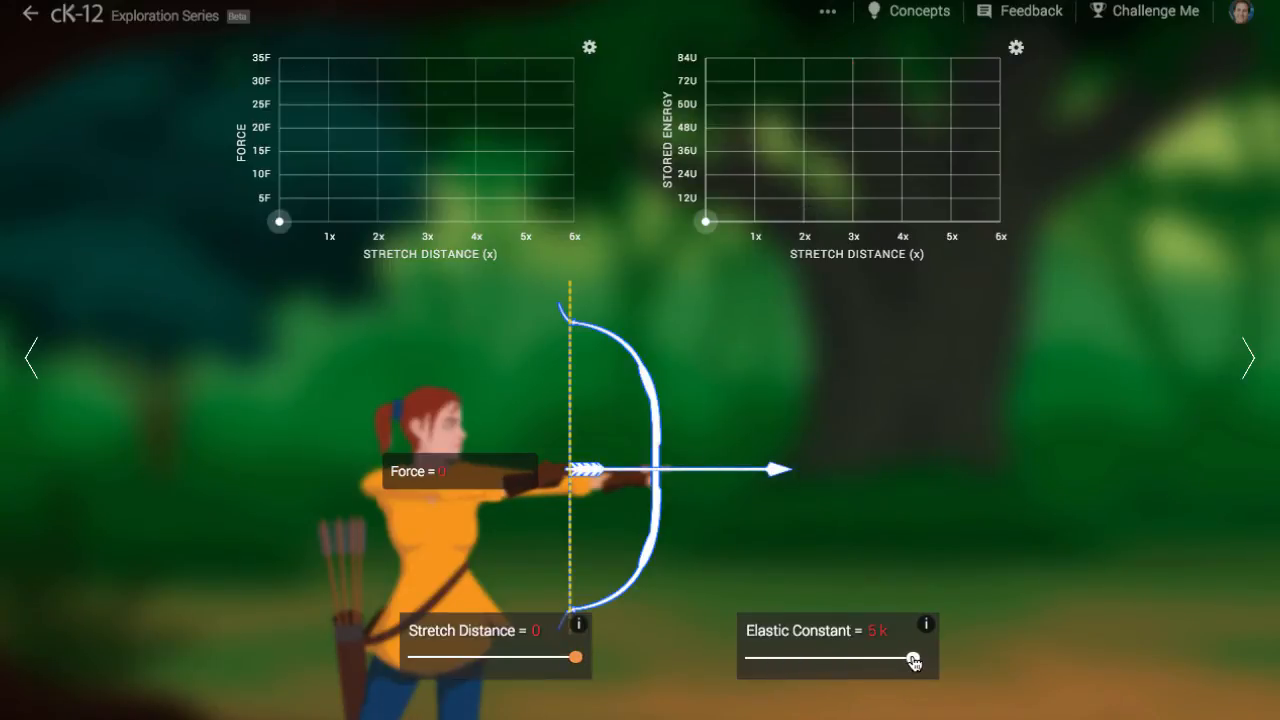
drag(575, 657, 558, 658)
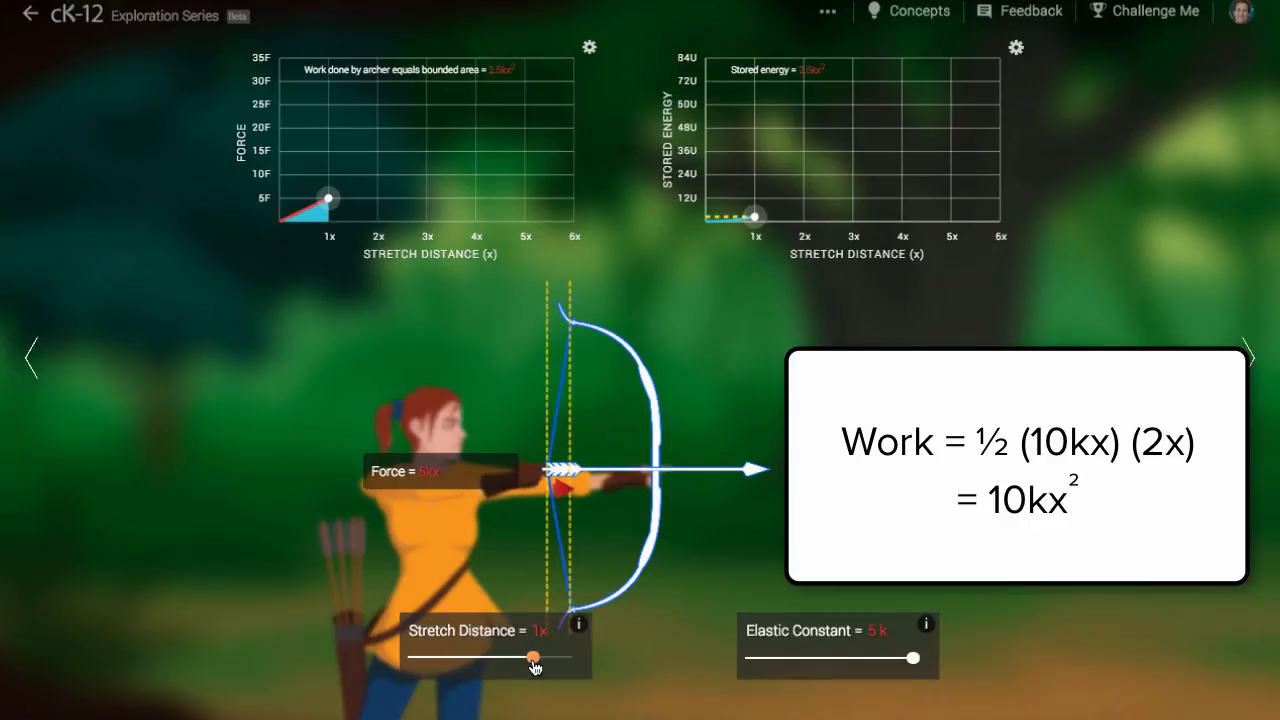
drag(530, 658, 520, 658)
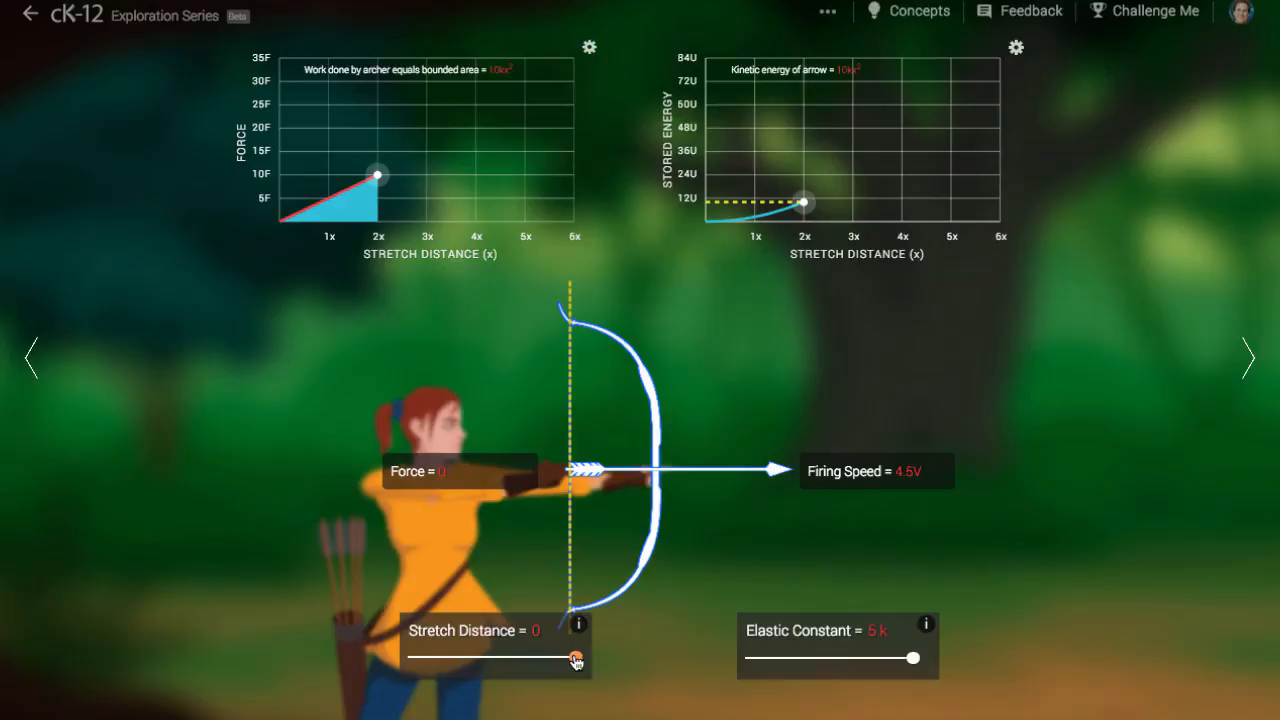
drag(575, 657, 520, 657)
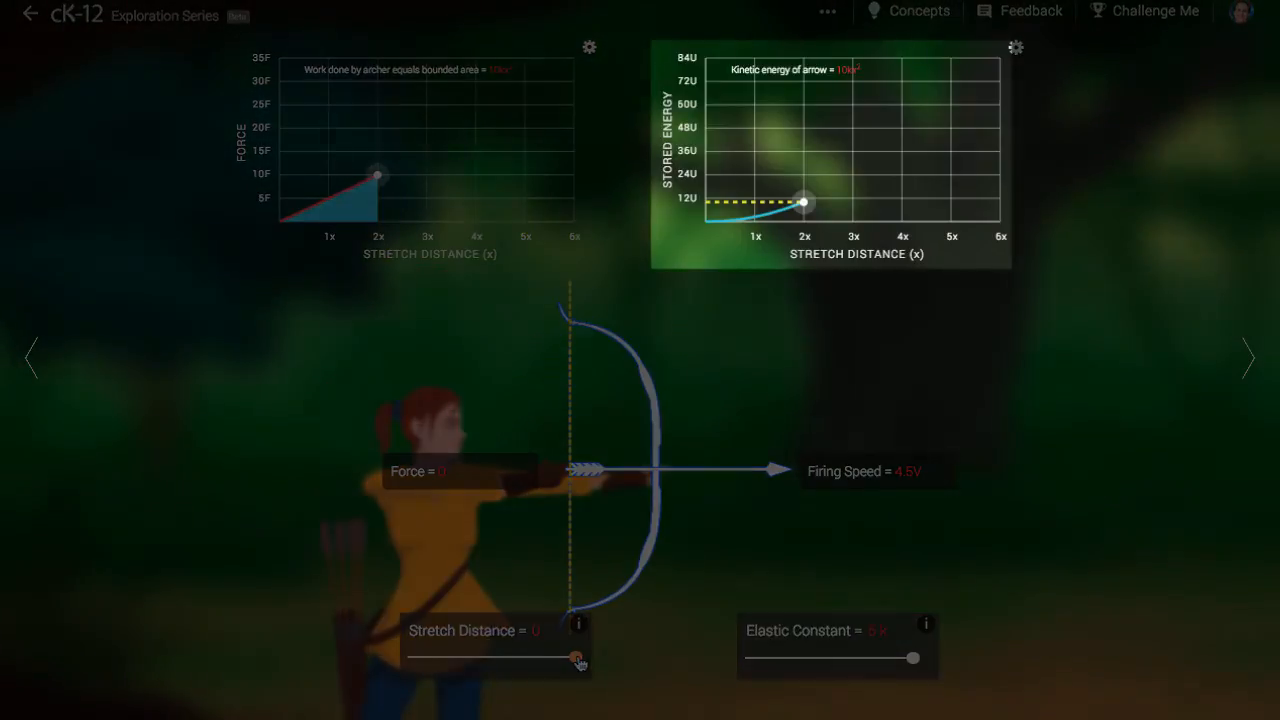
Fire an arrow from a 2x draw, then draw the 5k bow out to 4x.
drag(575, 658, 545, 658)
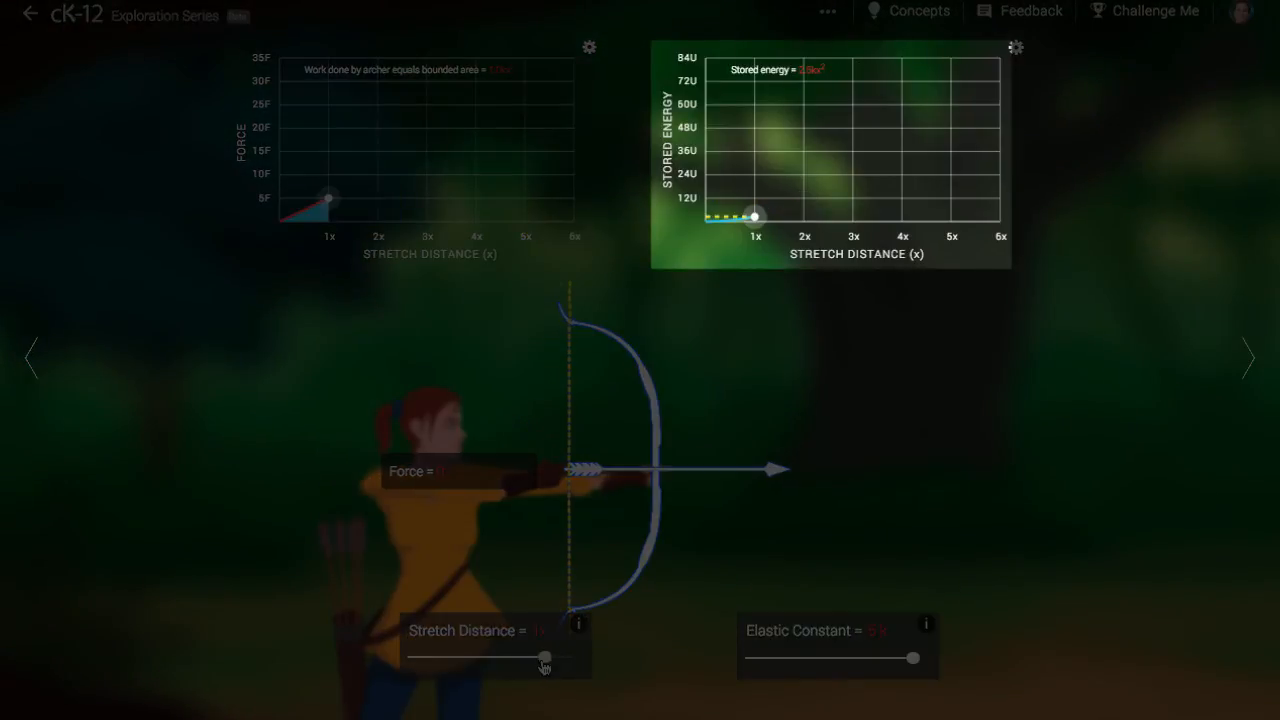
drag(545, 658, 575, 658)
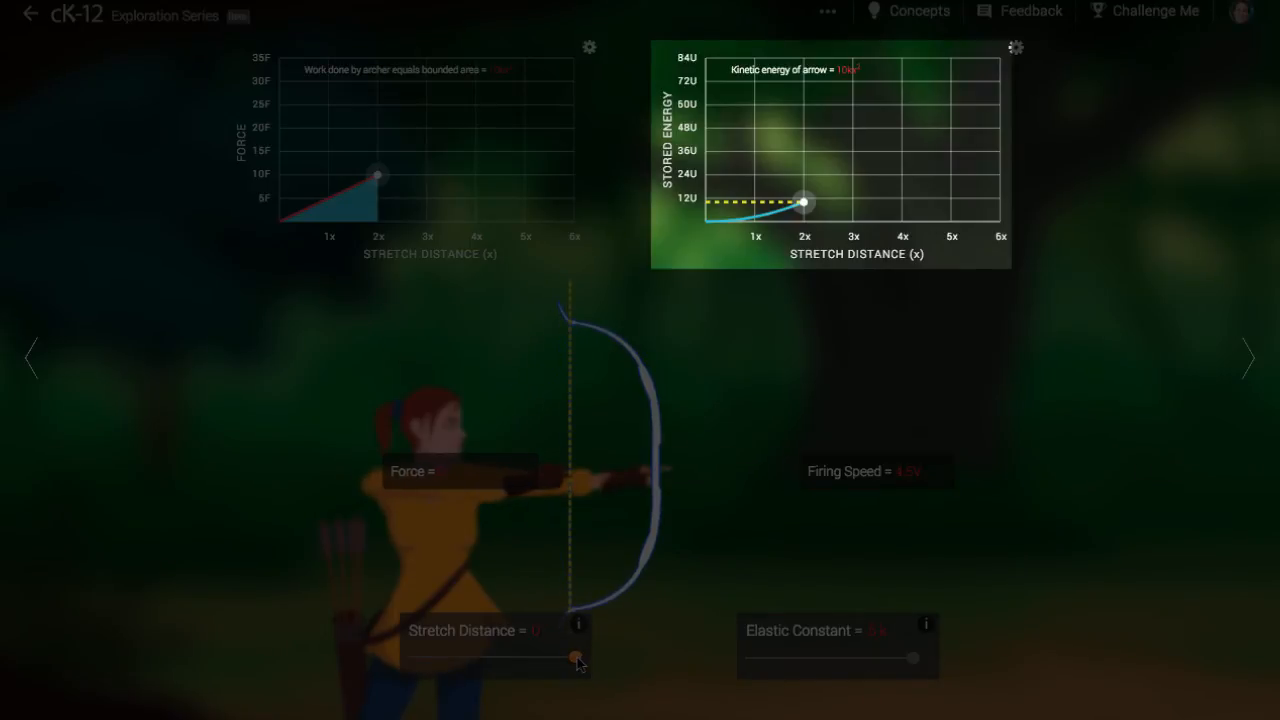
drag(575, 658, 465, 658)
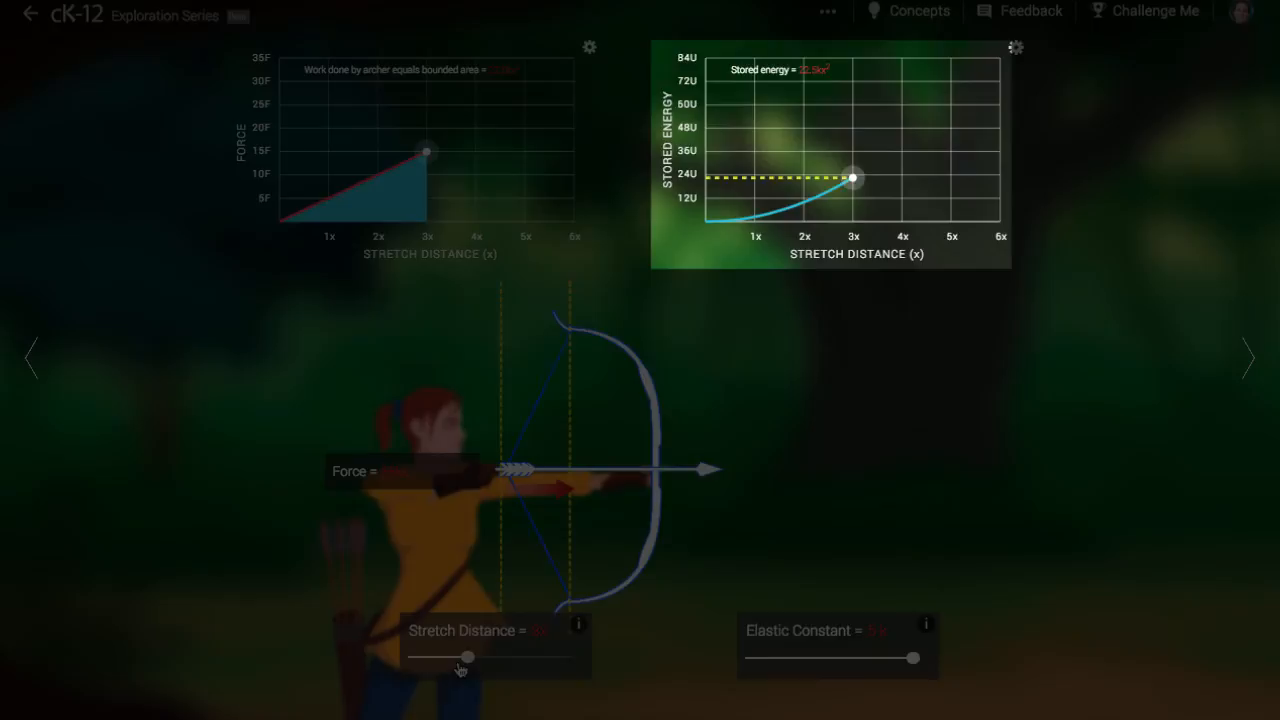
drag(465, 658, 445, 658)
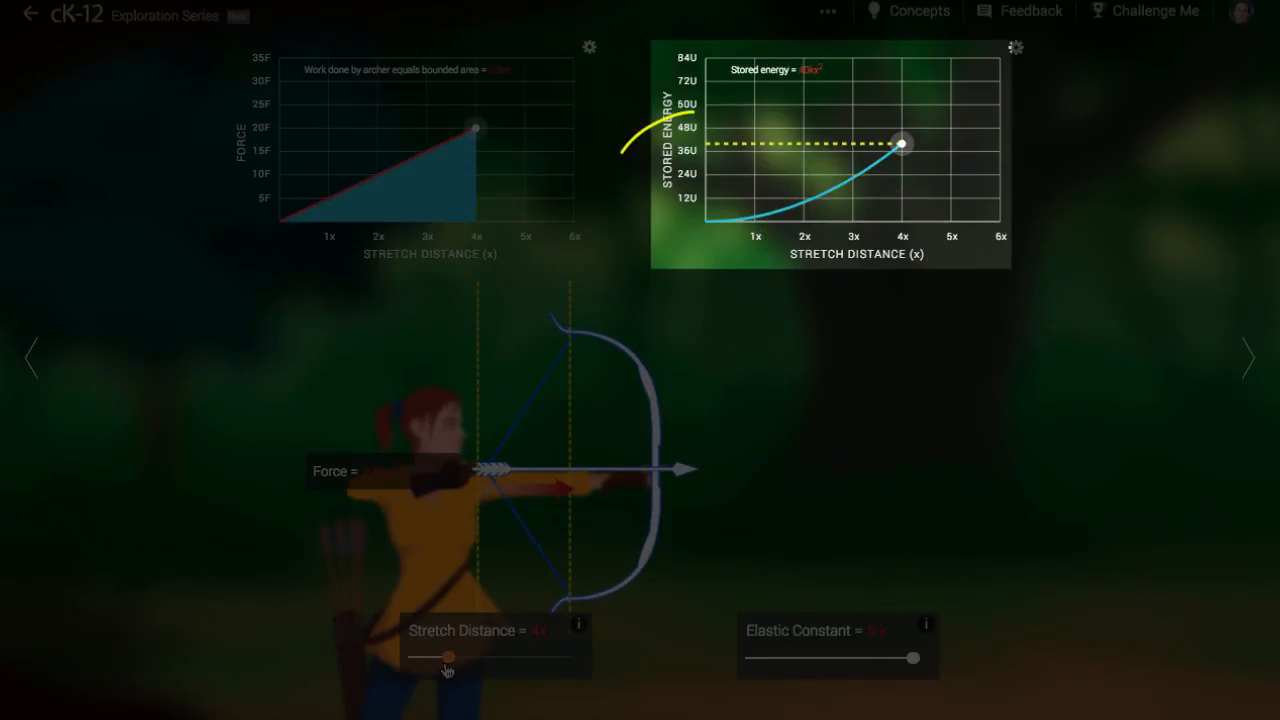
Fire from 4x at 8.9V, then redraw the bow to 4x storing 40kx².
drag(447, 658, 523, 658)
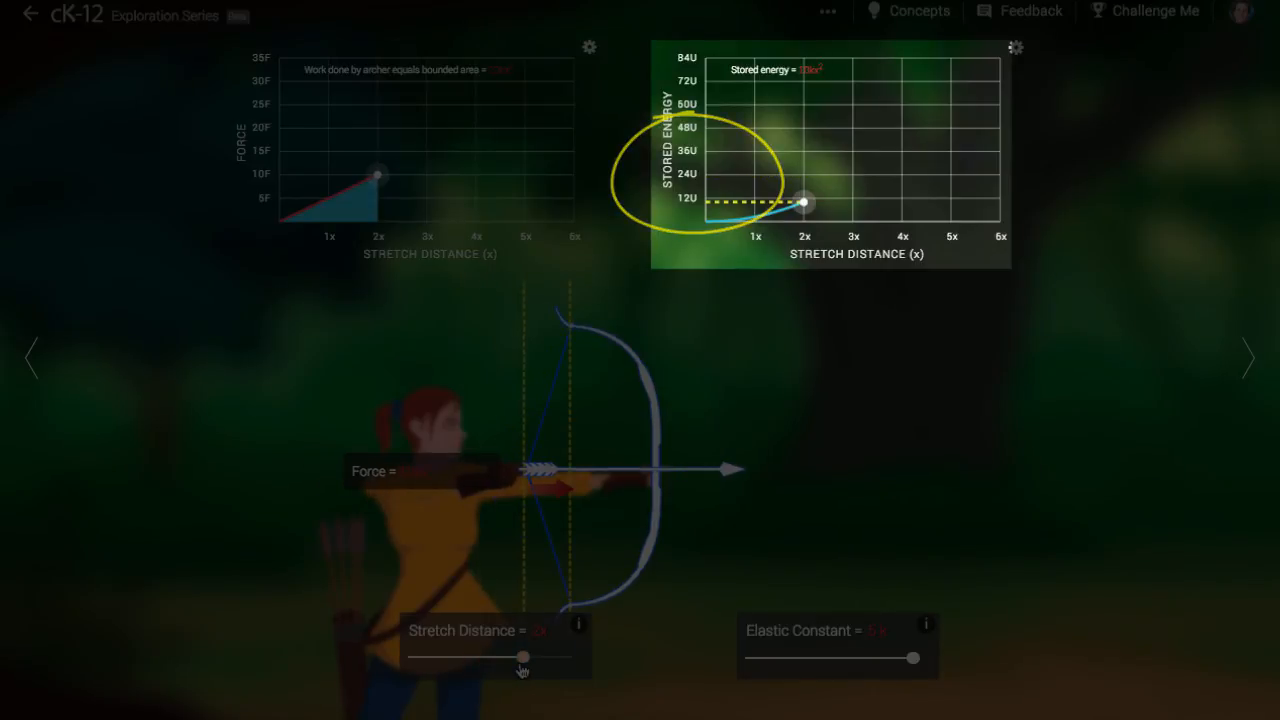
drag(523, 657, 445, 657)
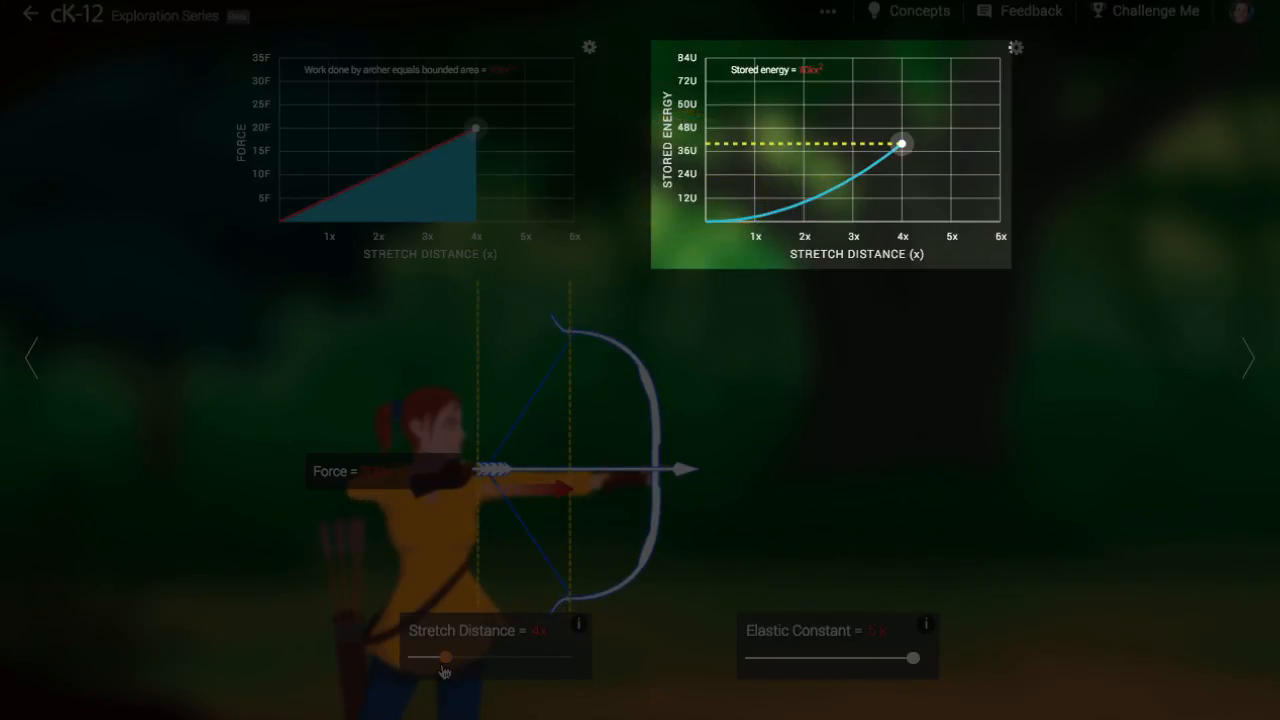
drag(445, 657, 575, 657)
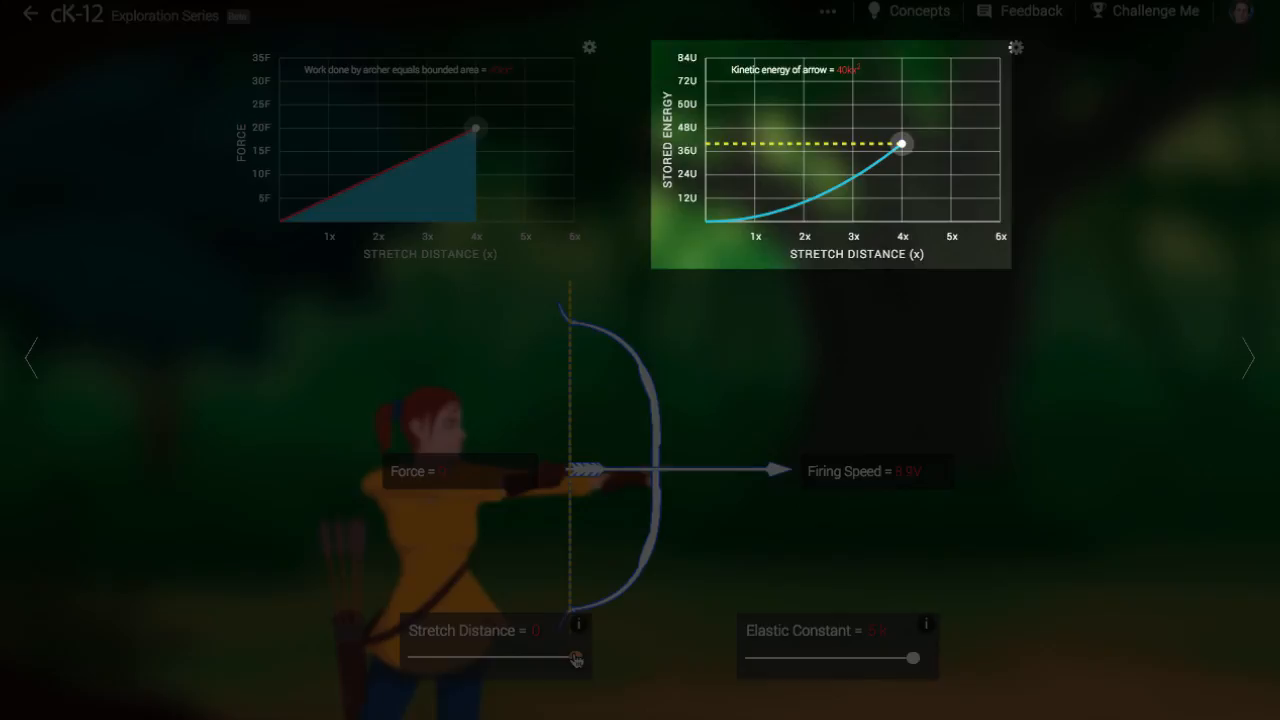
drag(575, 658, 550, 658)
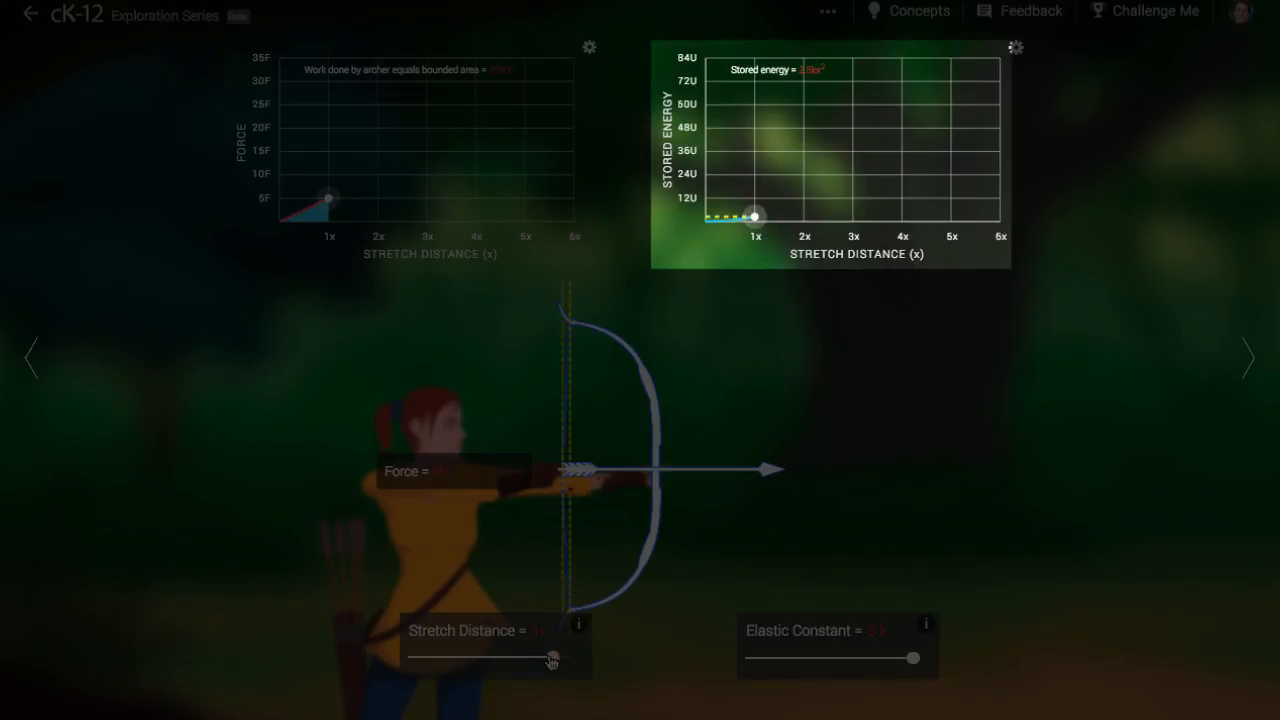
drag(553, 657, 450, 657)
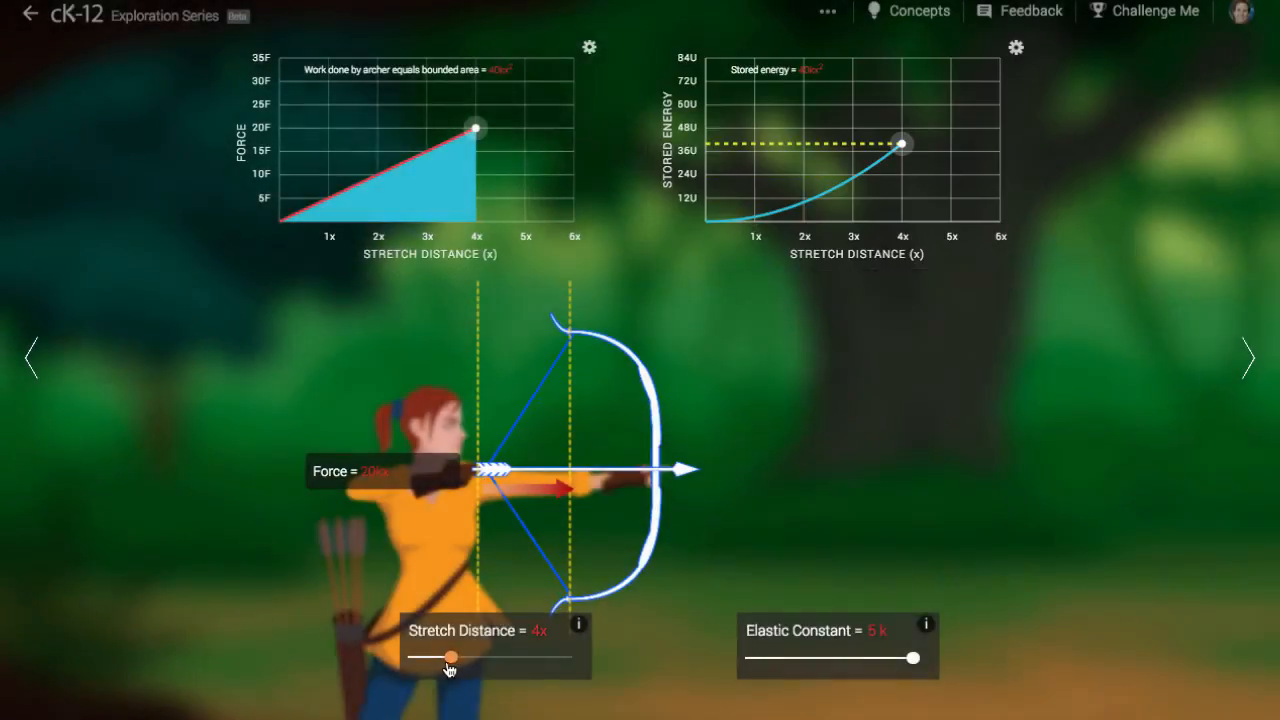
Fire the arrow from 5x at 11.2V, then lower the elastic constant to 2k.
drag(450, 658, 410, 658)
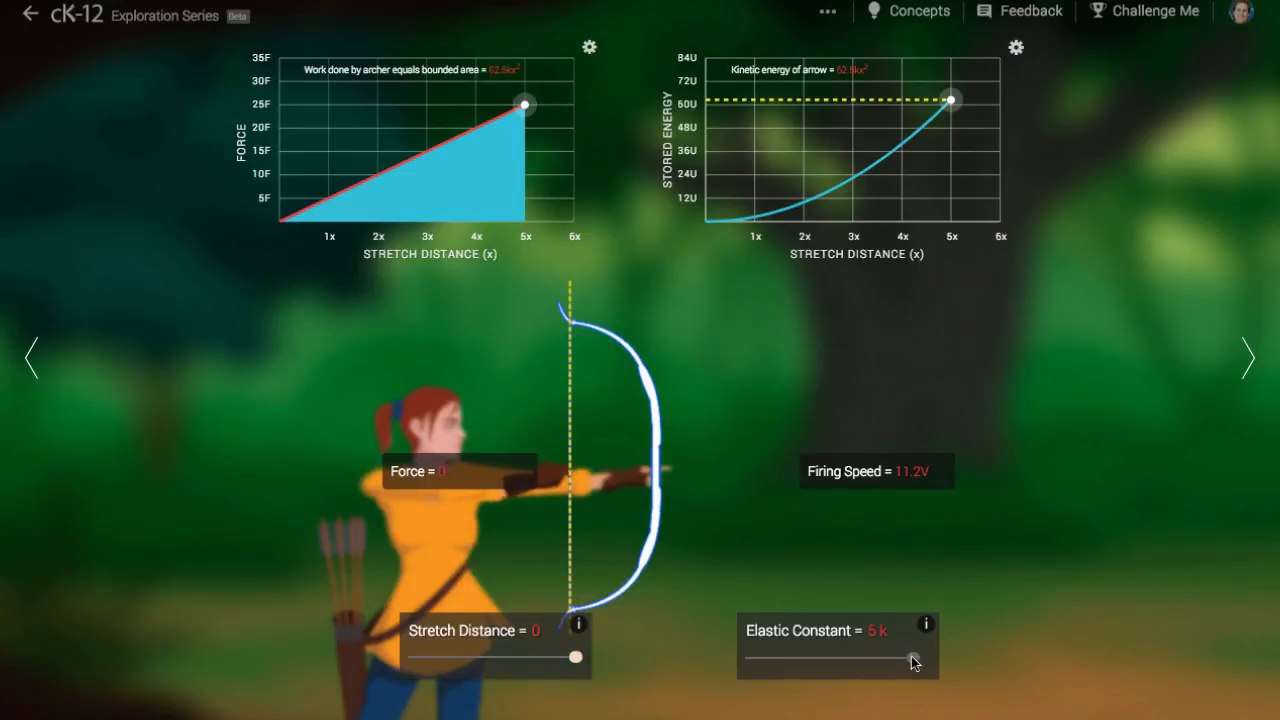
drag(910, 658, 812, 658)
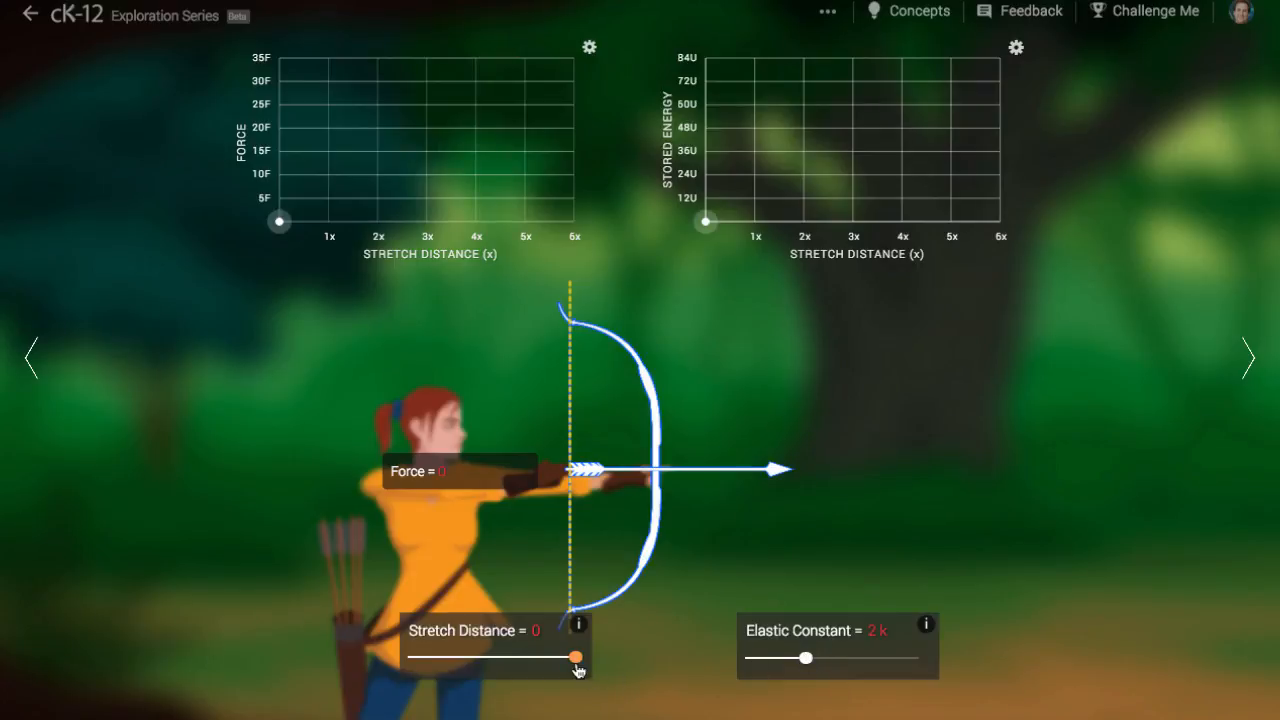
Draw the 2k bow to 4x and release, firing an arrow with 16kx² energy.
drag(575, 658, 445, 658)
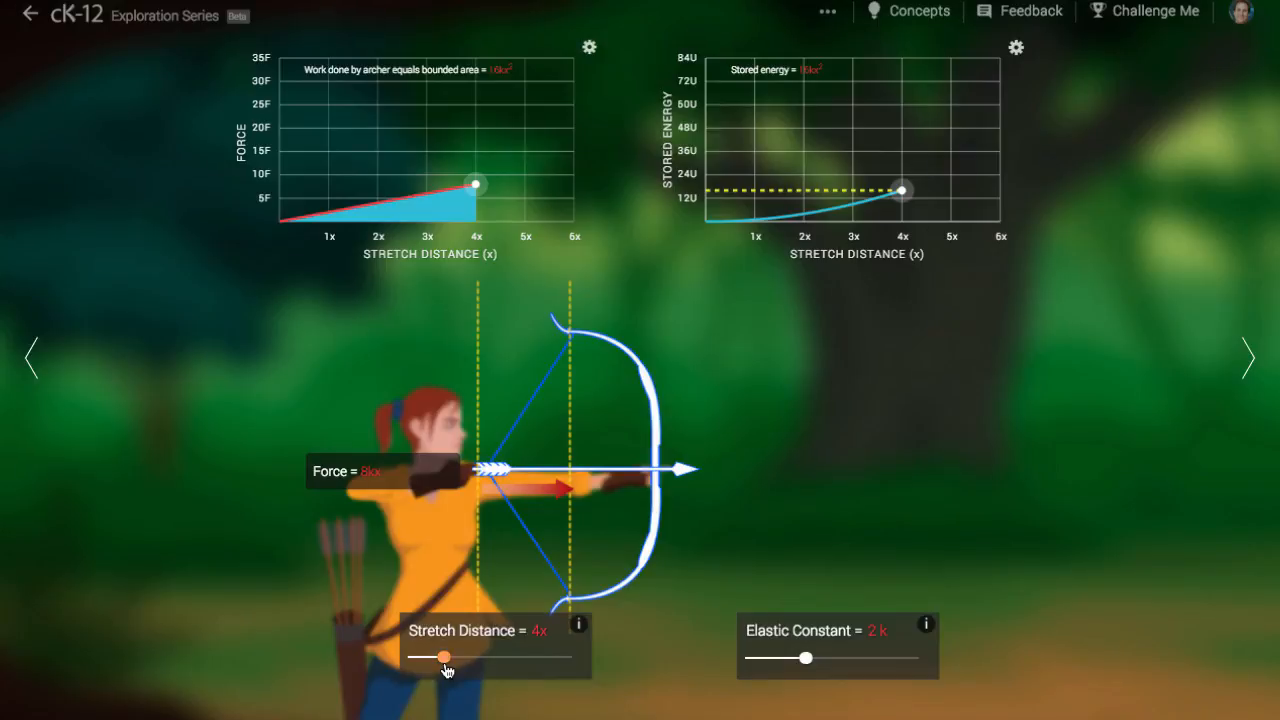
drag(444, 657, 576, 657)
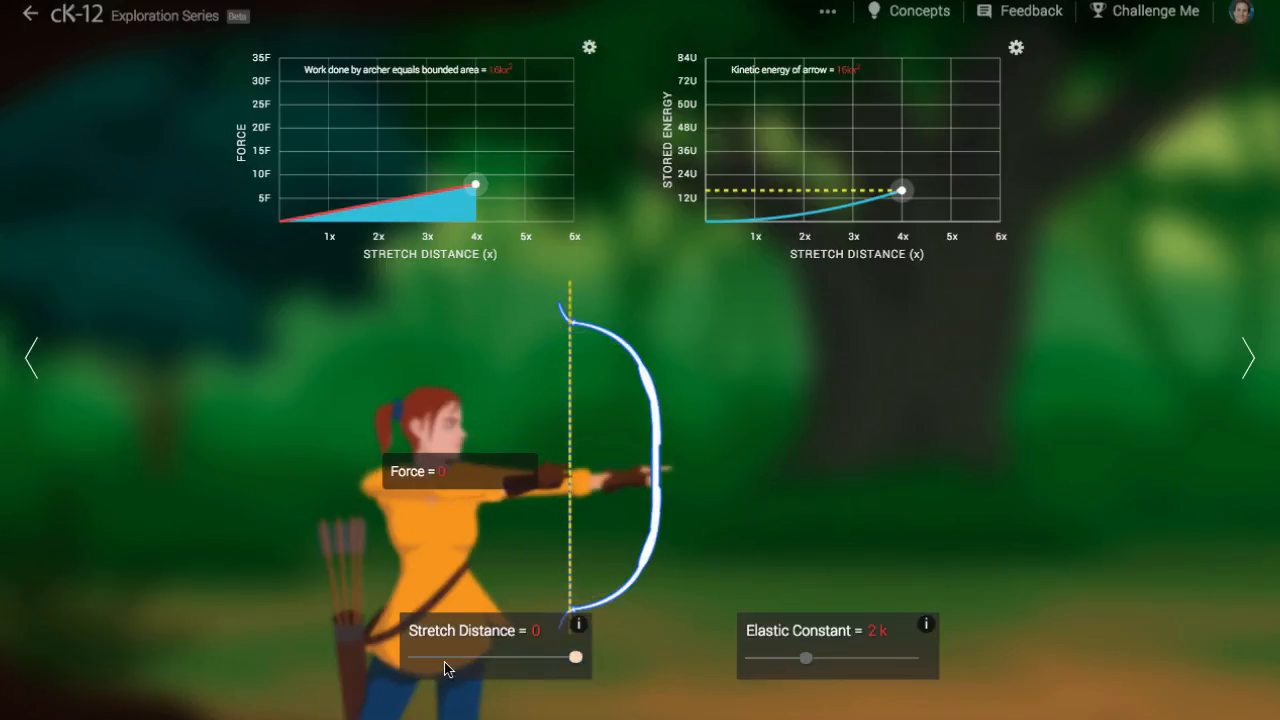